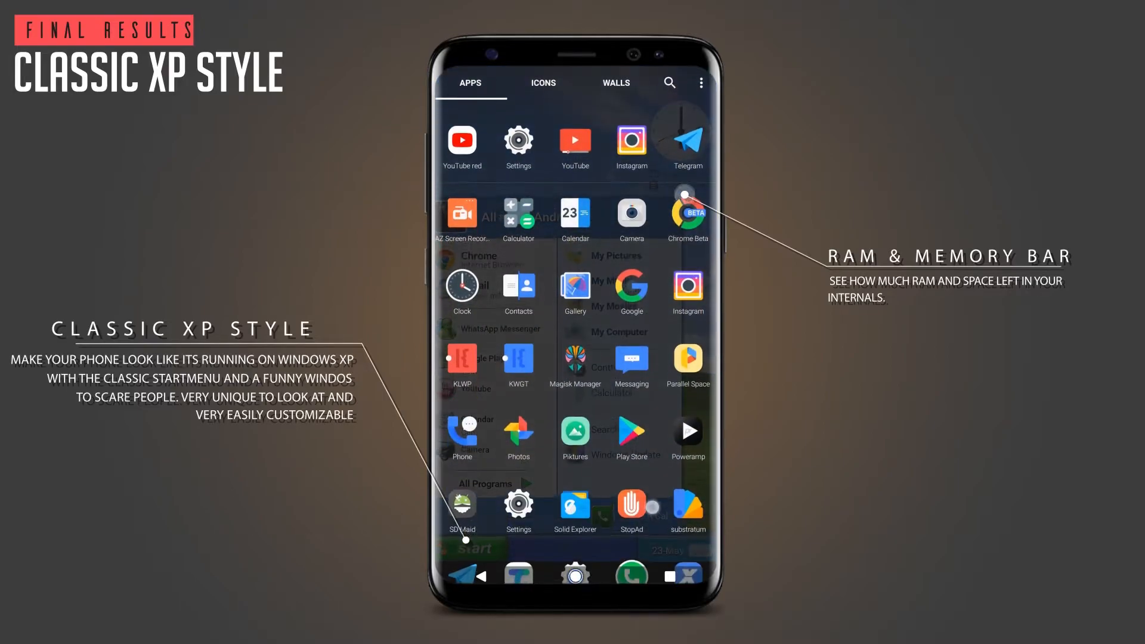
Scroll back to the plain Nova home screen with the leaf wallpaper and clock.
scroll("down", 3)
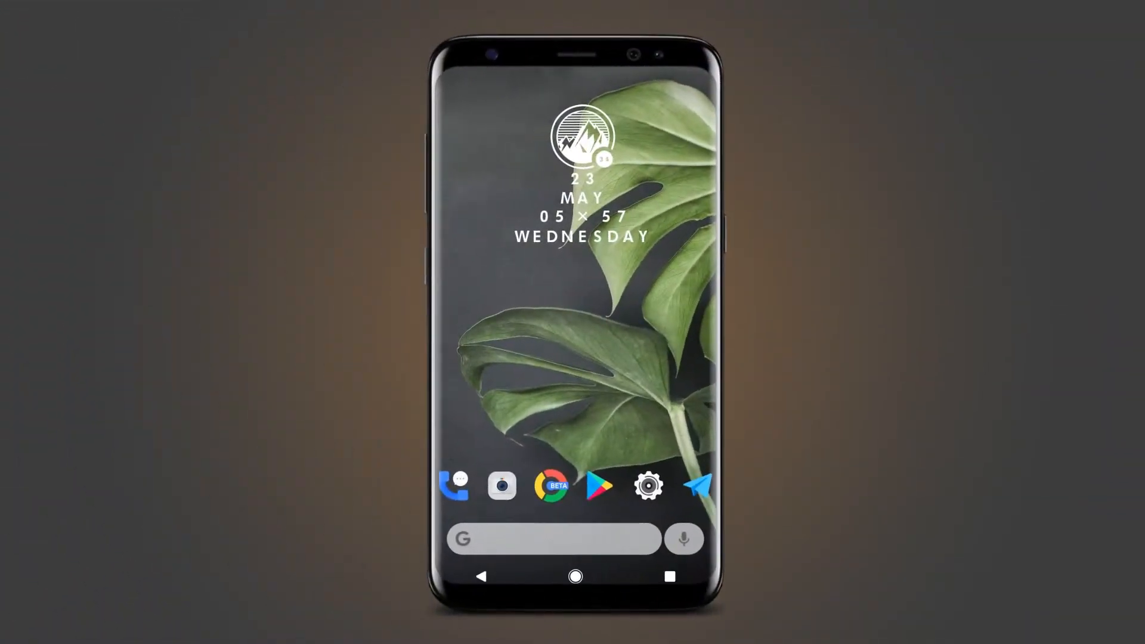
Long-press empty home-screen space to show the wallpapers, widgets and settings options.
left_click(553, 540)
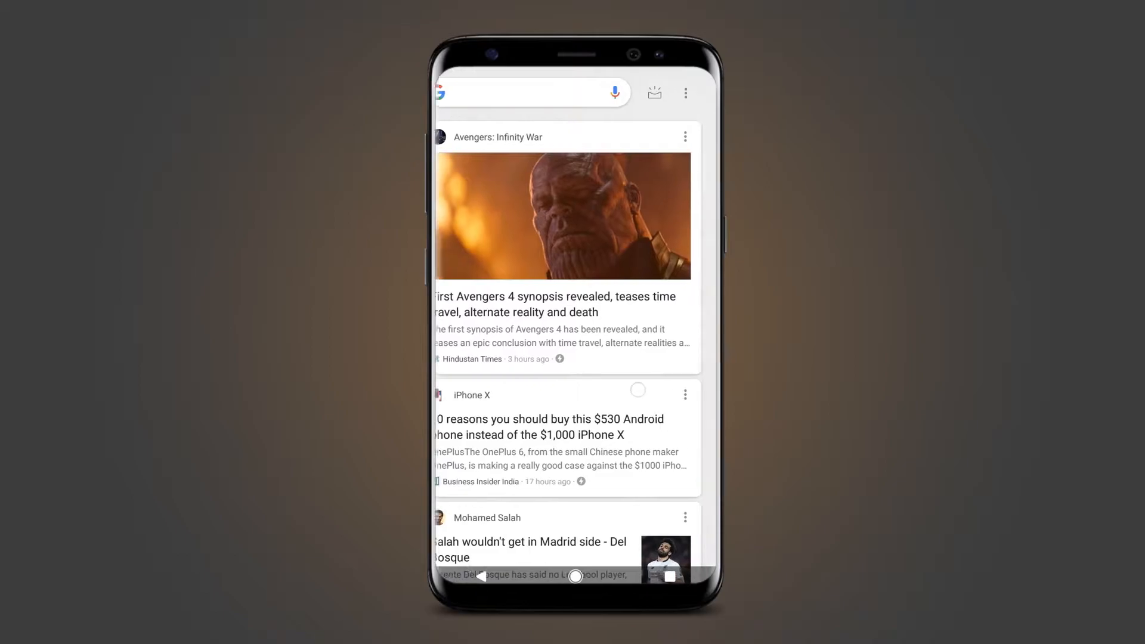
left_click(575, 577)
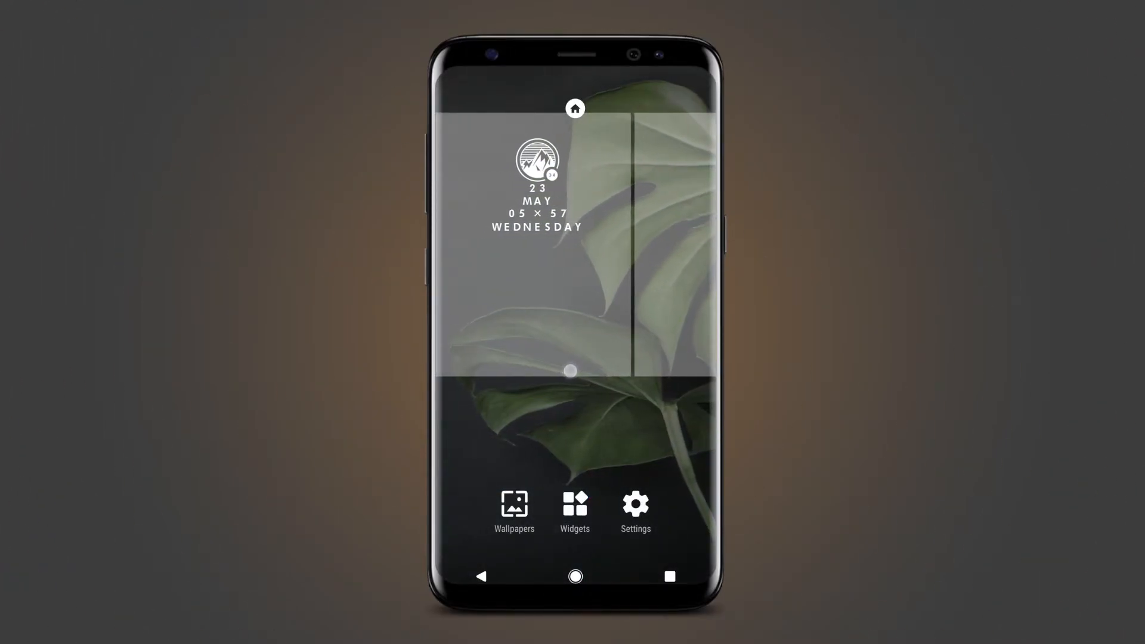
Set the Nova swipe-up gesture to open the App drawer.
left_click(634, 510)
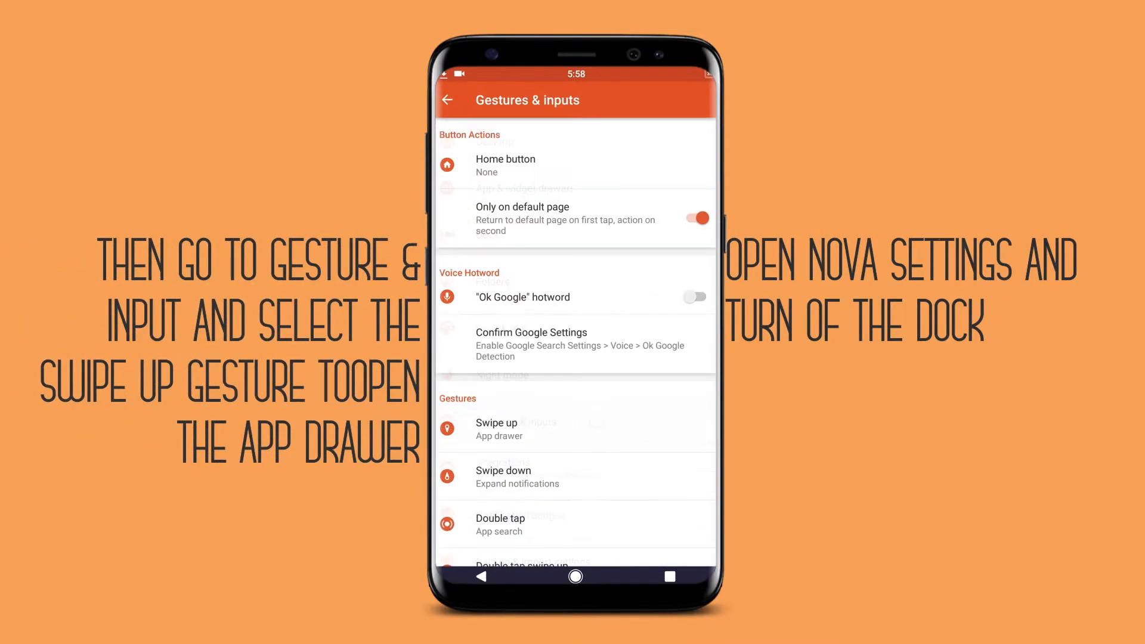
left_click(497, 430)
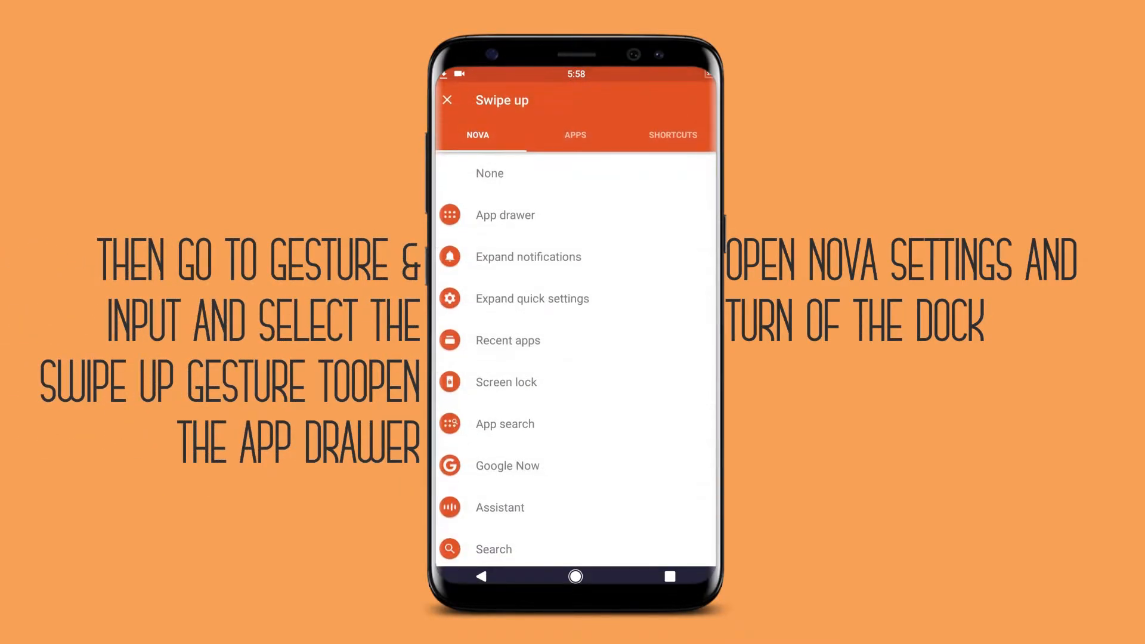
left_click(448, 100)
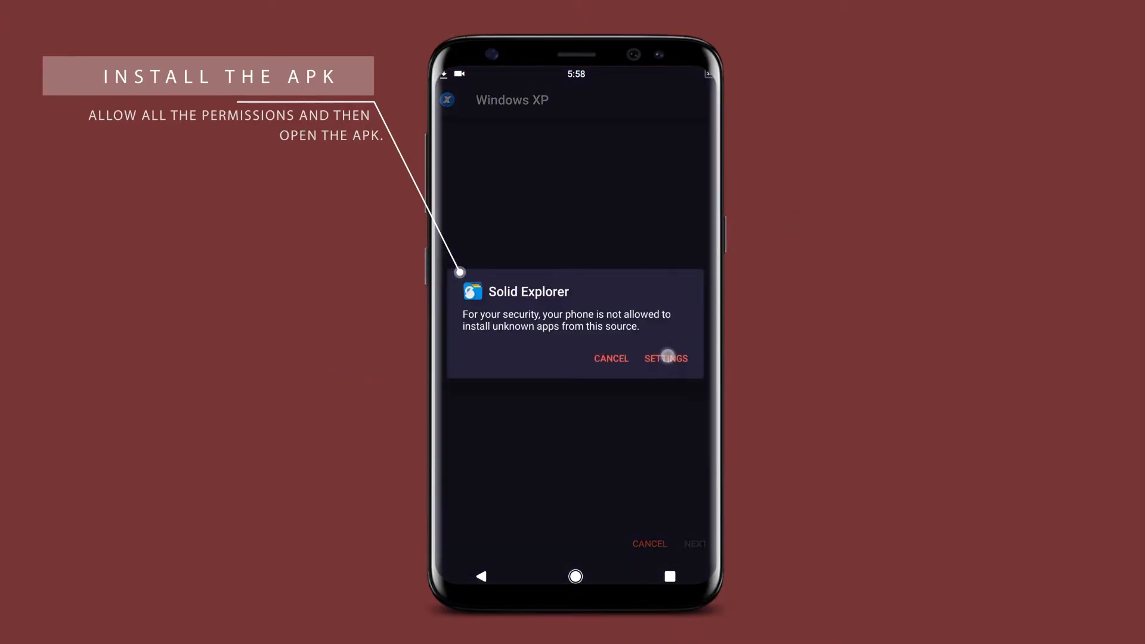
Enable 'Allow from this source' for Solid Explorer so the Windows XP APK installs.
left_click(665, 358)
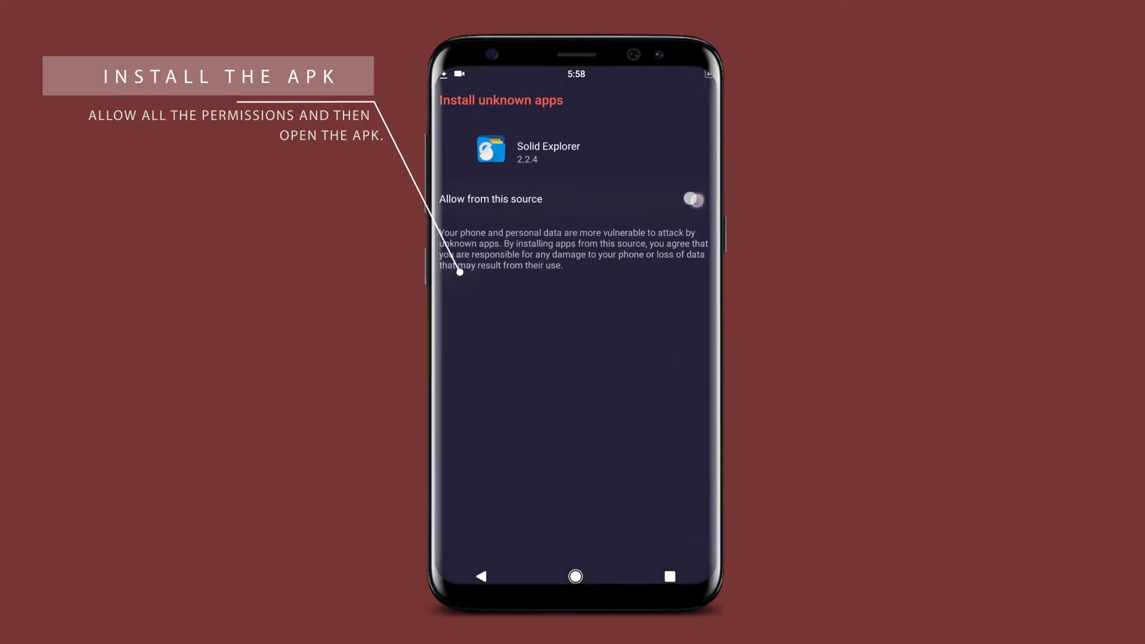
left_click(692, 198)
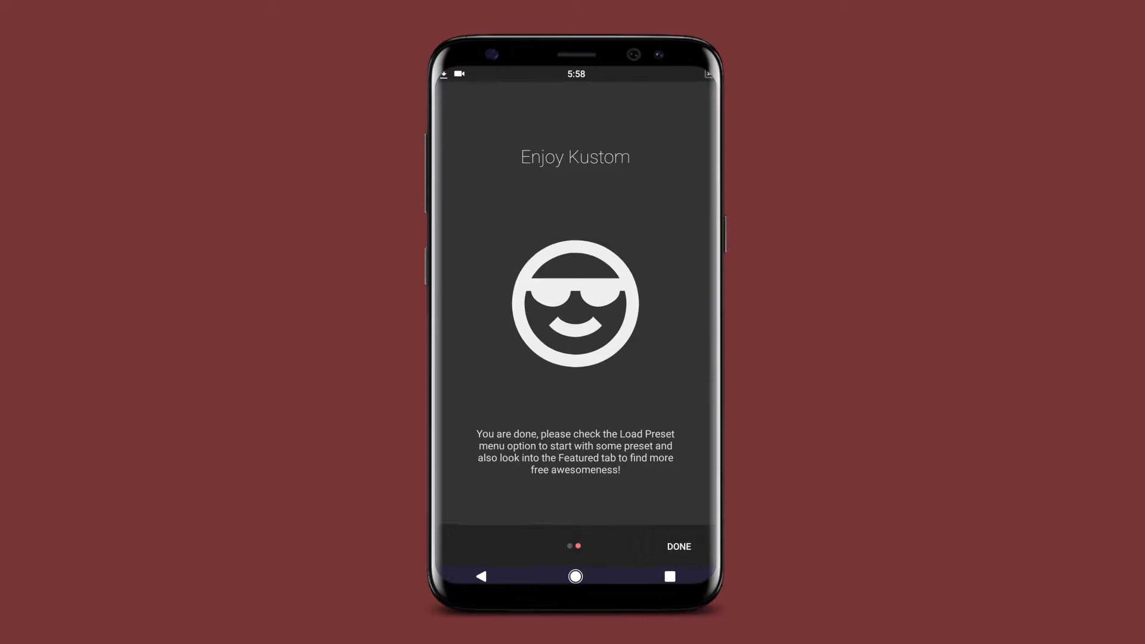
Finish Kustom's intro, then set the Menu's User Name text to 'All about Android'.
left_click(677, 546)
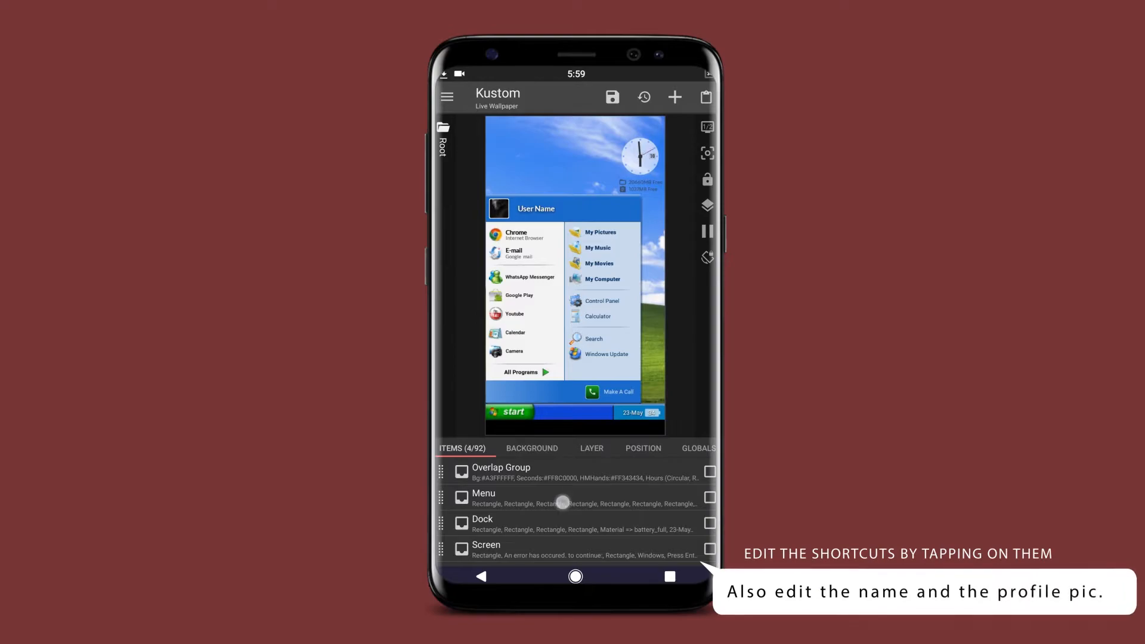
left_click(482, 498)
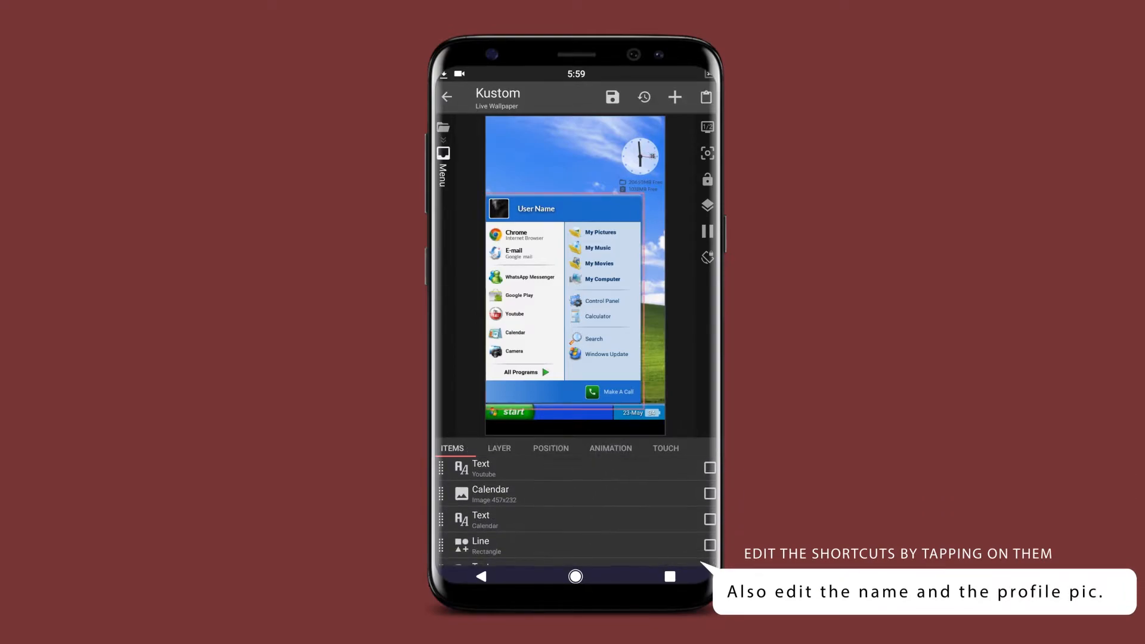
scroll("down", 3)
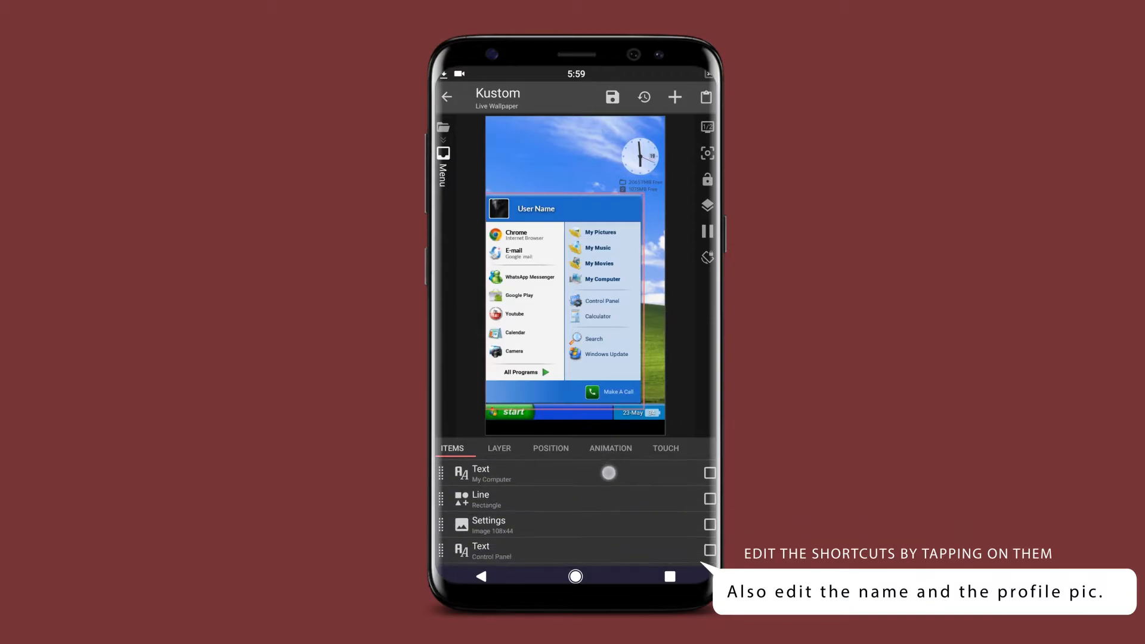
scroll("down", 3)
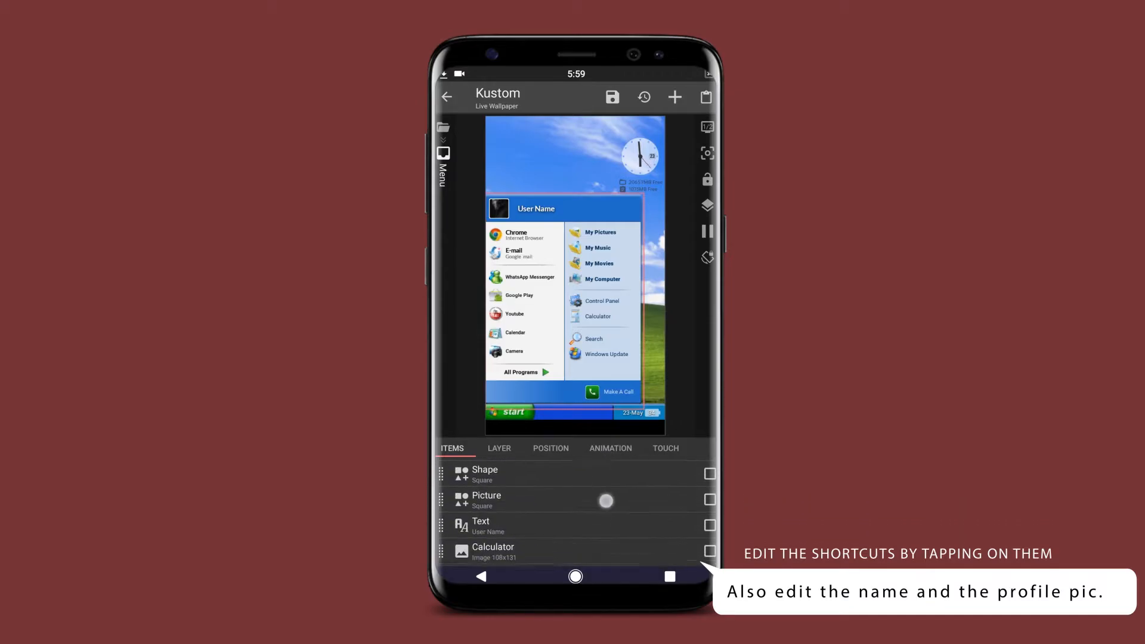
left_click(481, 525)
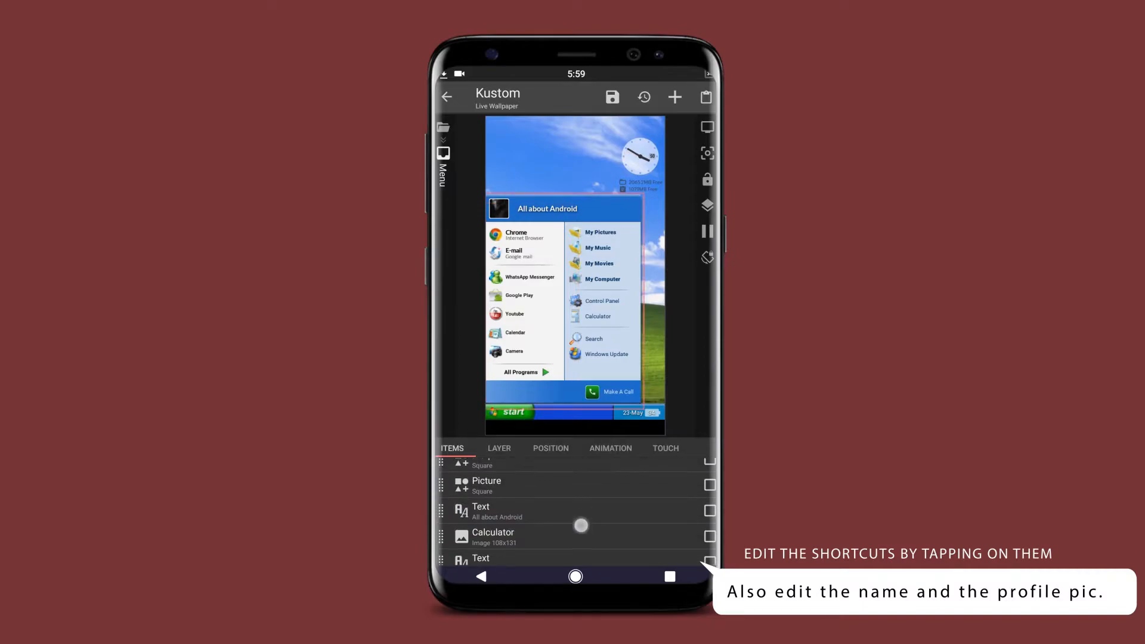
left_click(487, 486)
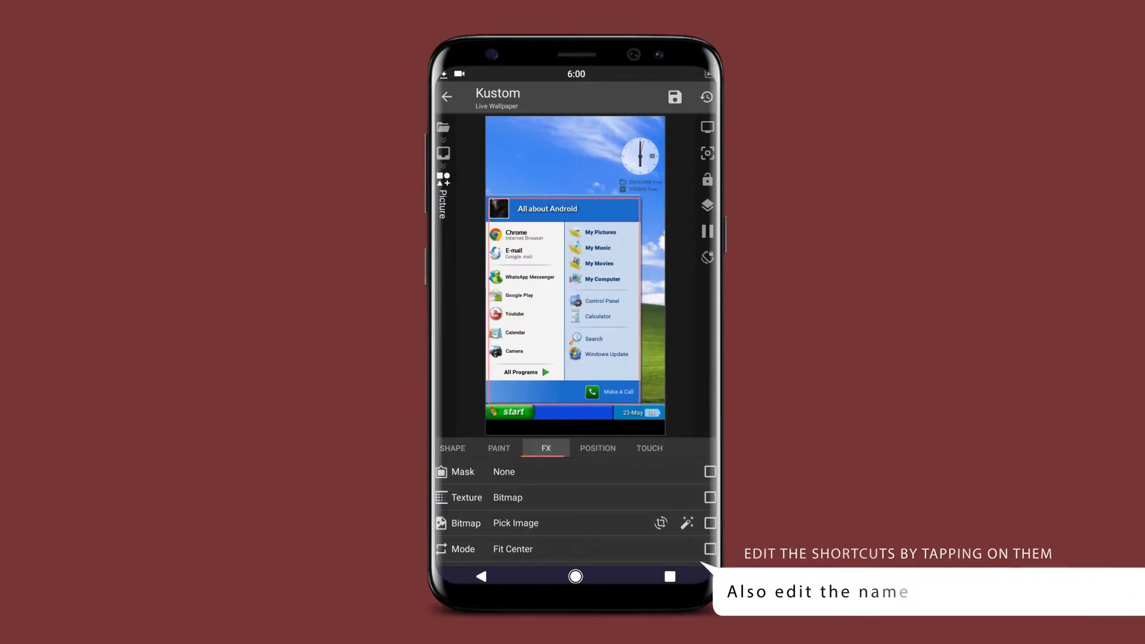
left_click(507, 498)
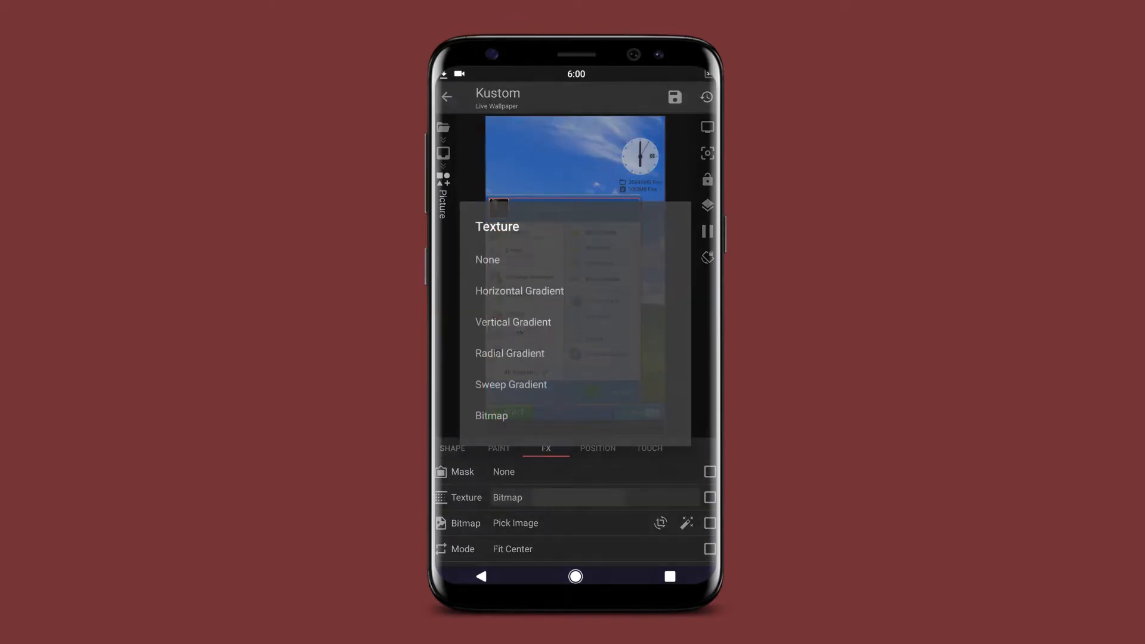
left_click(491, 416)
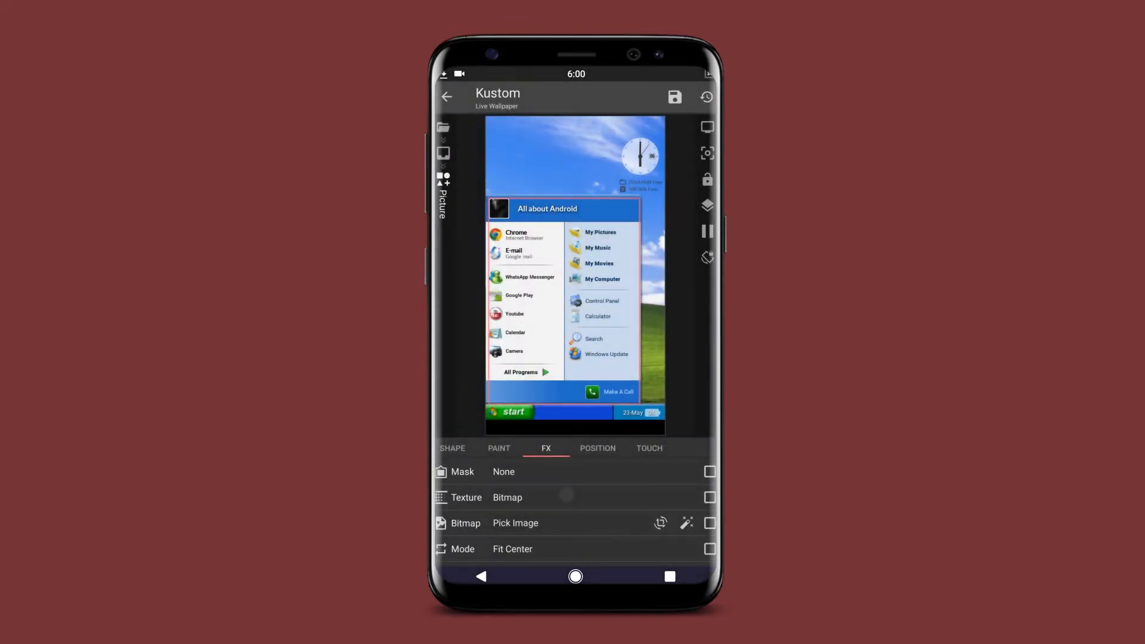
left_click(514, 523)
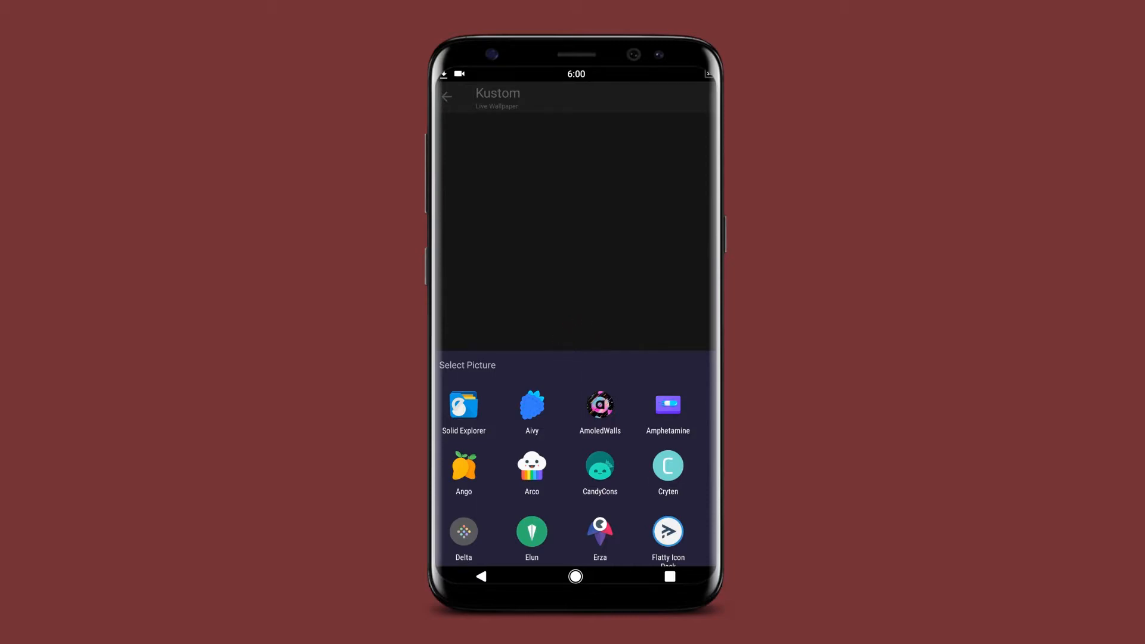
scroll("up", 3)
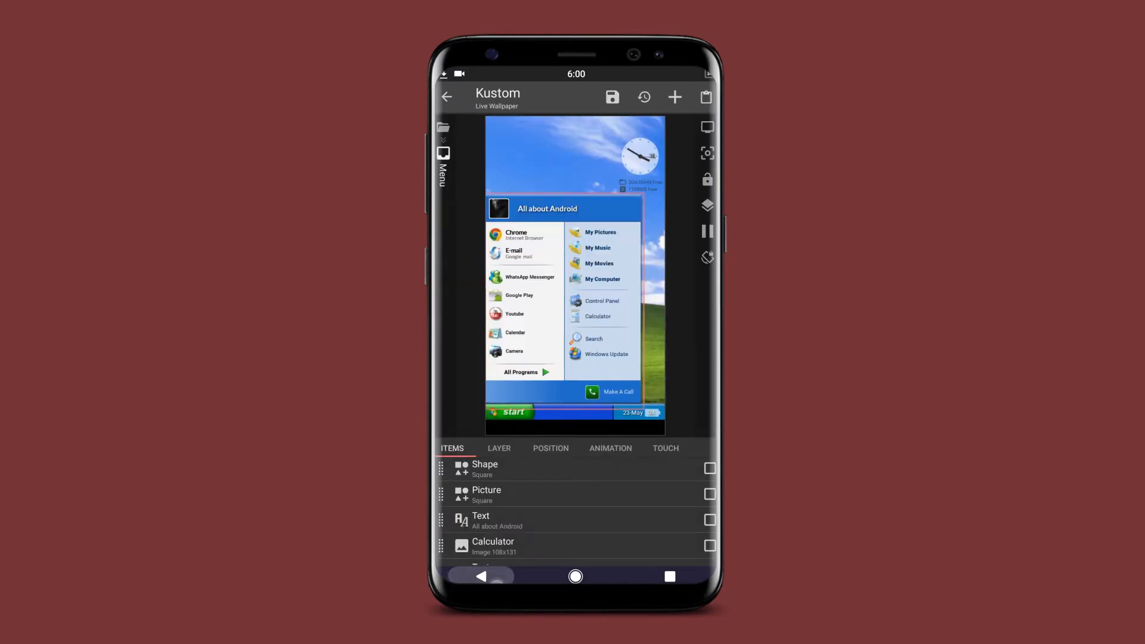
Save the Windows XP design, fix the live wallpaper requirement, and apply it to the home screen.
left_click(446, 97)
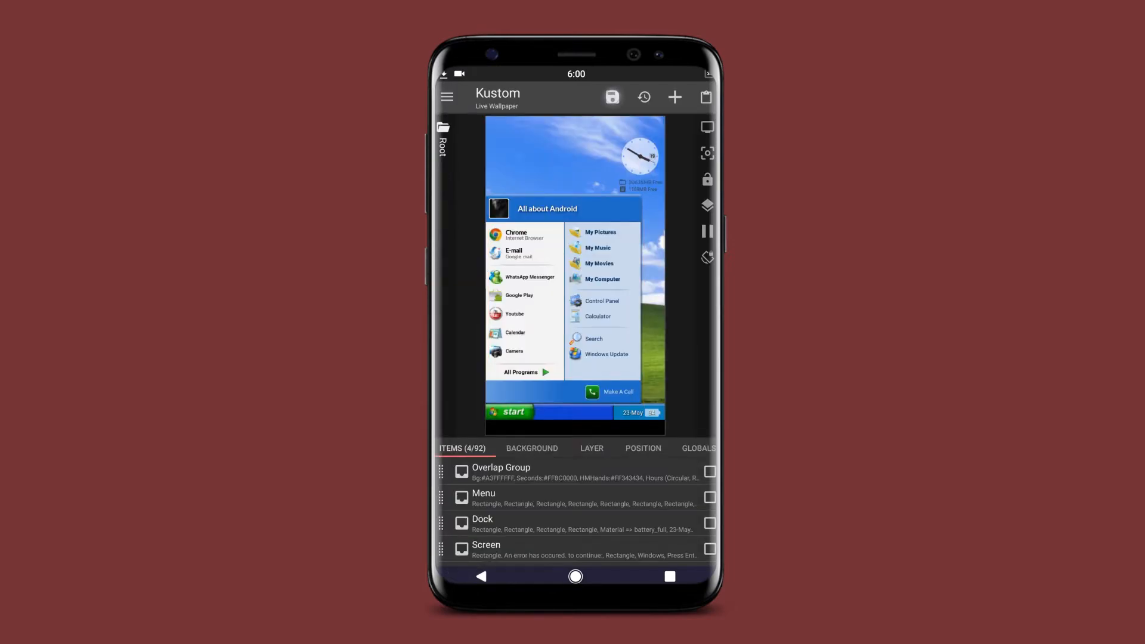
left_click(612, 96)
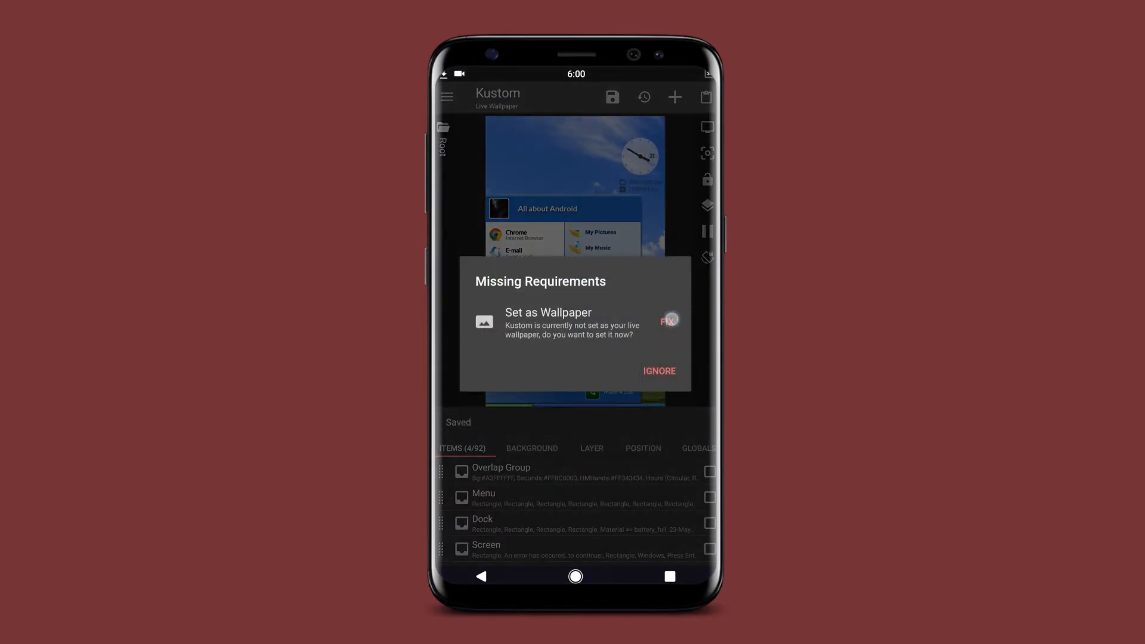
left_click(667, 321)
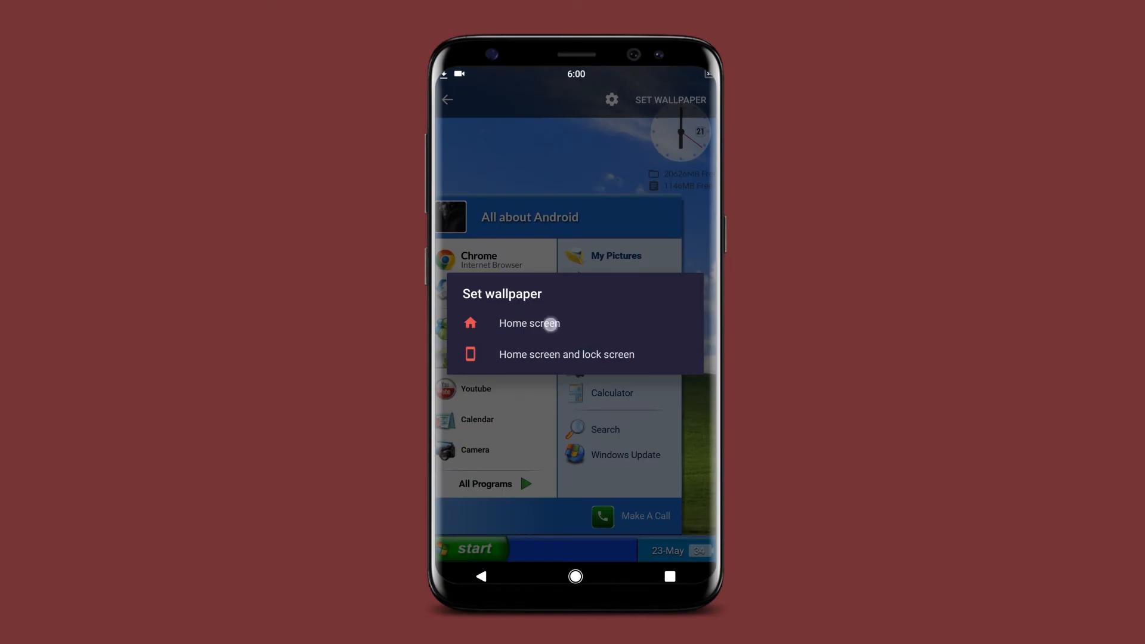
left_click(529, 322)
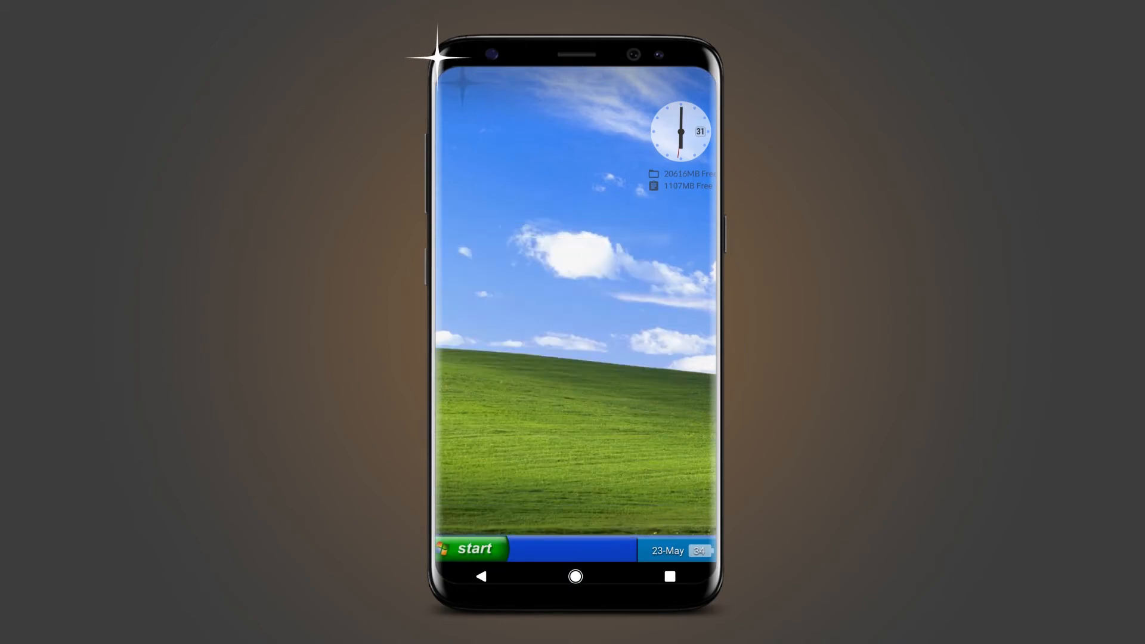
Open the XP start menu, then swipe up to bring up Nova's app drawer.
left_click(472, 549)
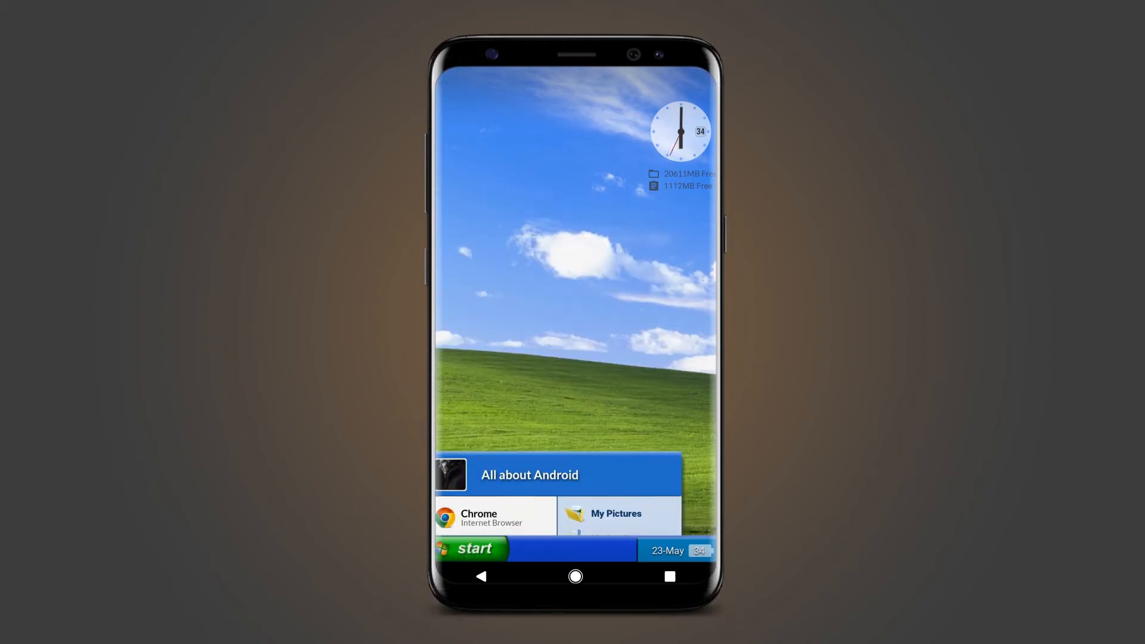
left_click(471, 549)
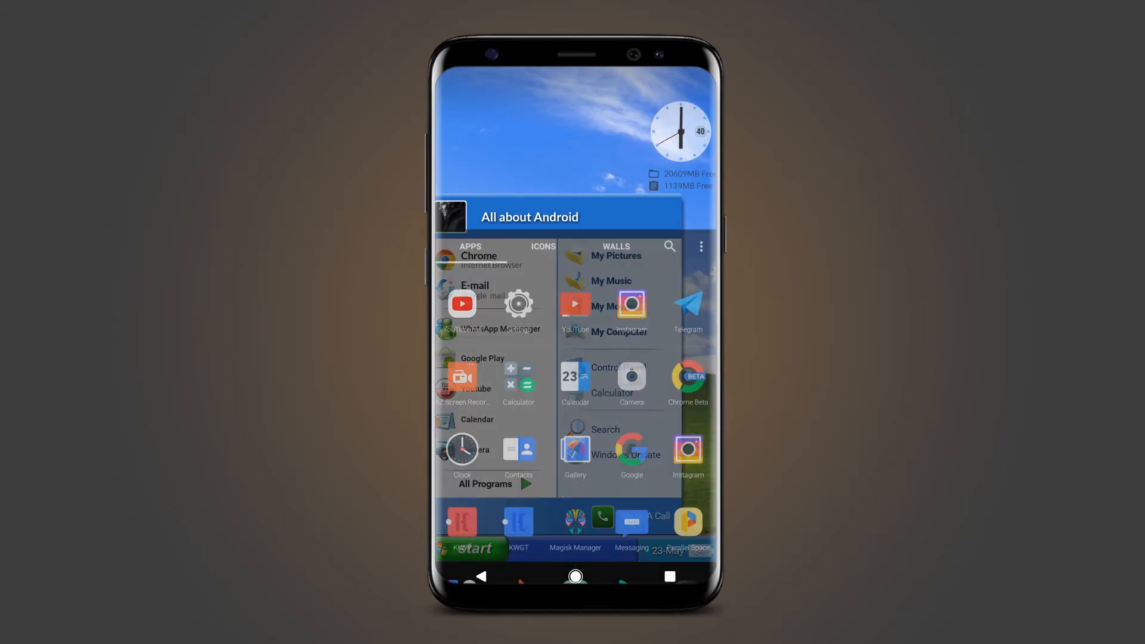
scroll("down", 3)
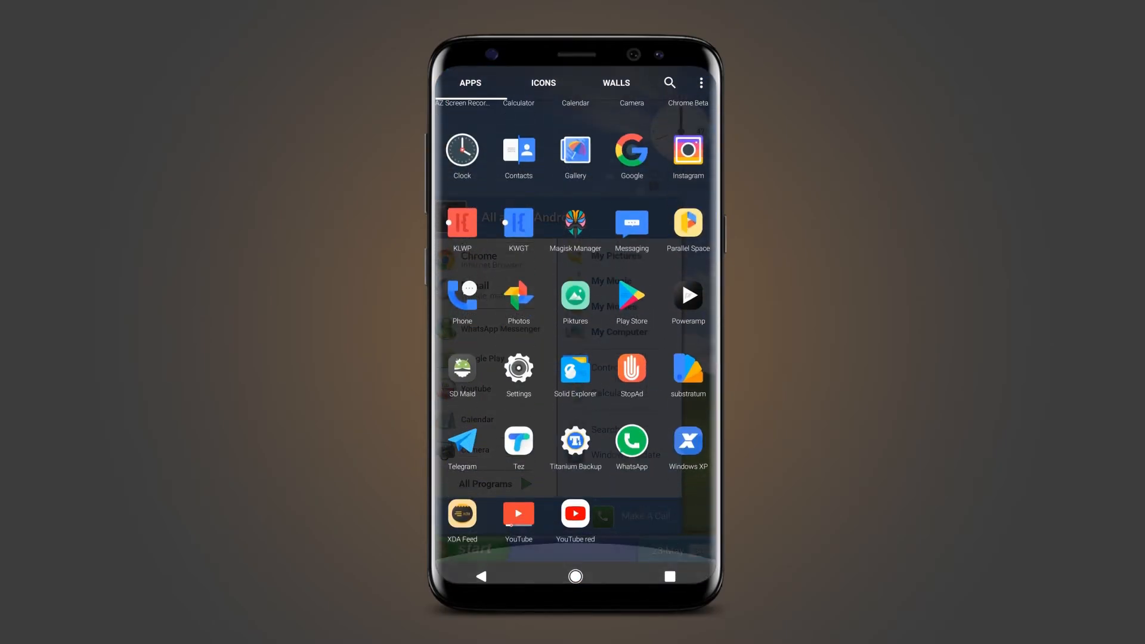